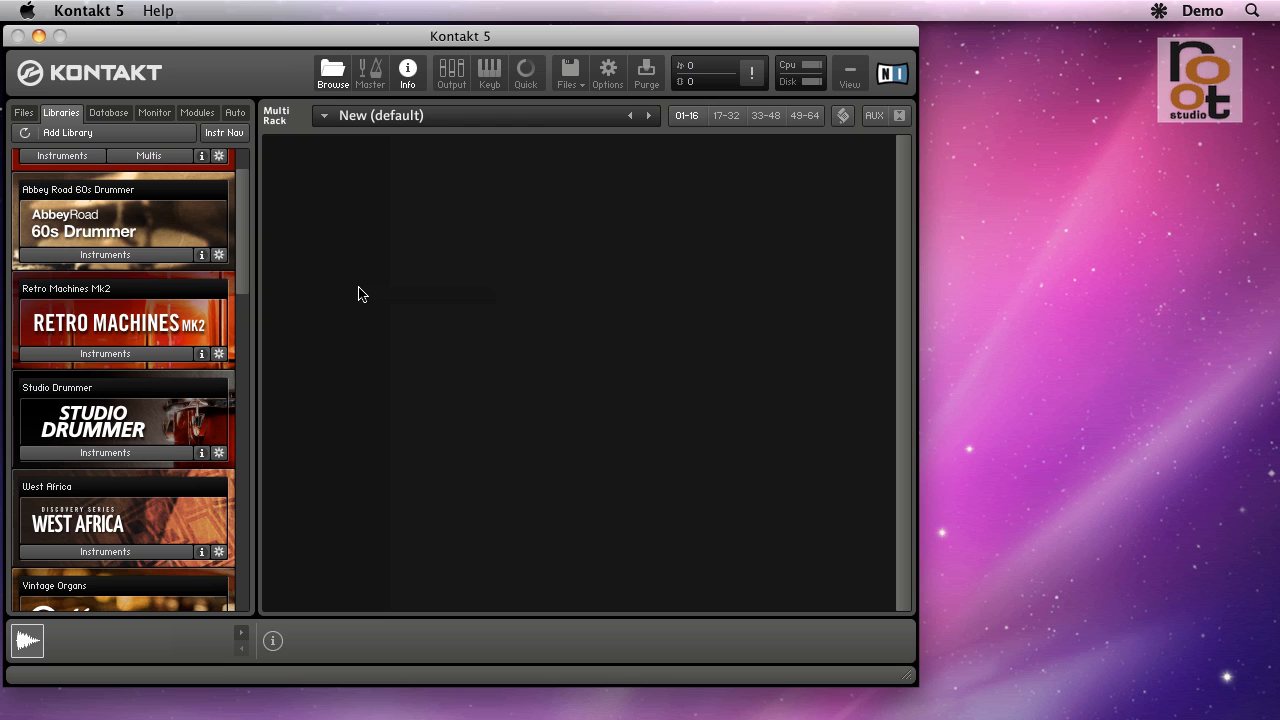
pyautogui.moveTo(337, 280)
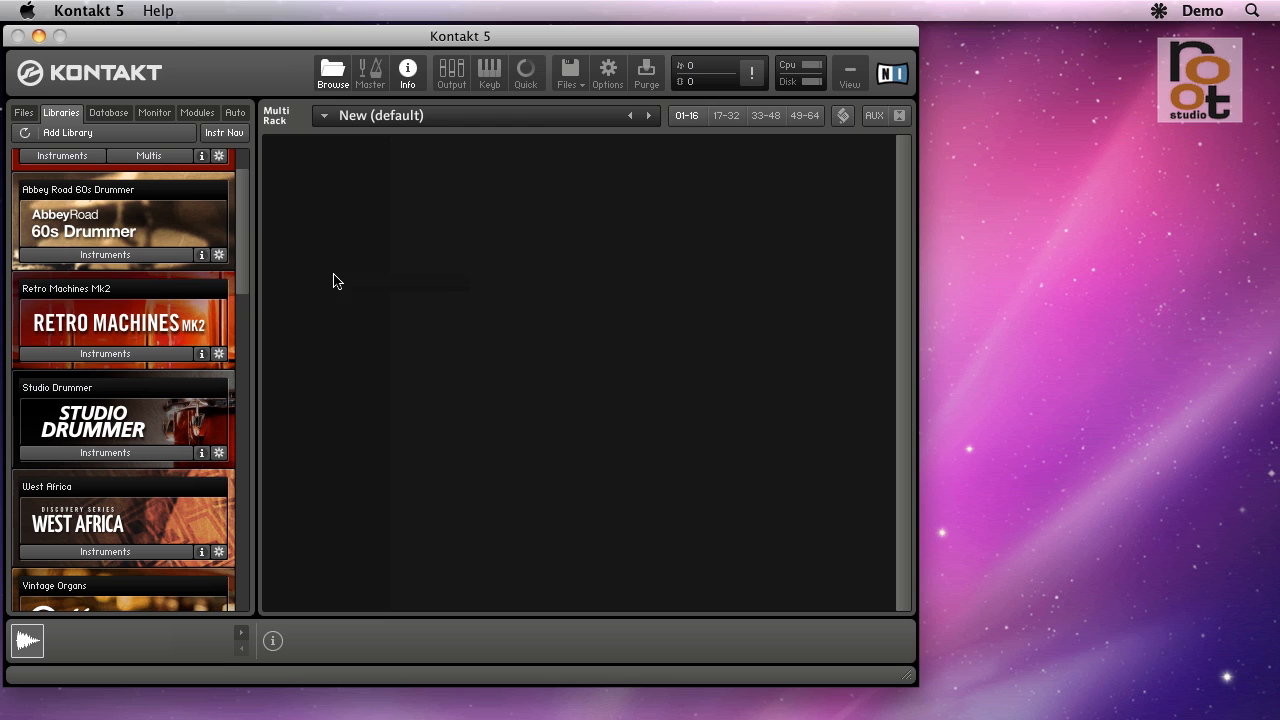
pyautogui.moveTo(61, 112)
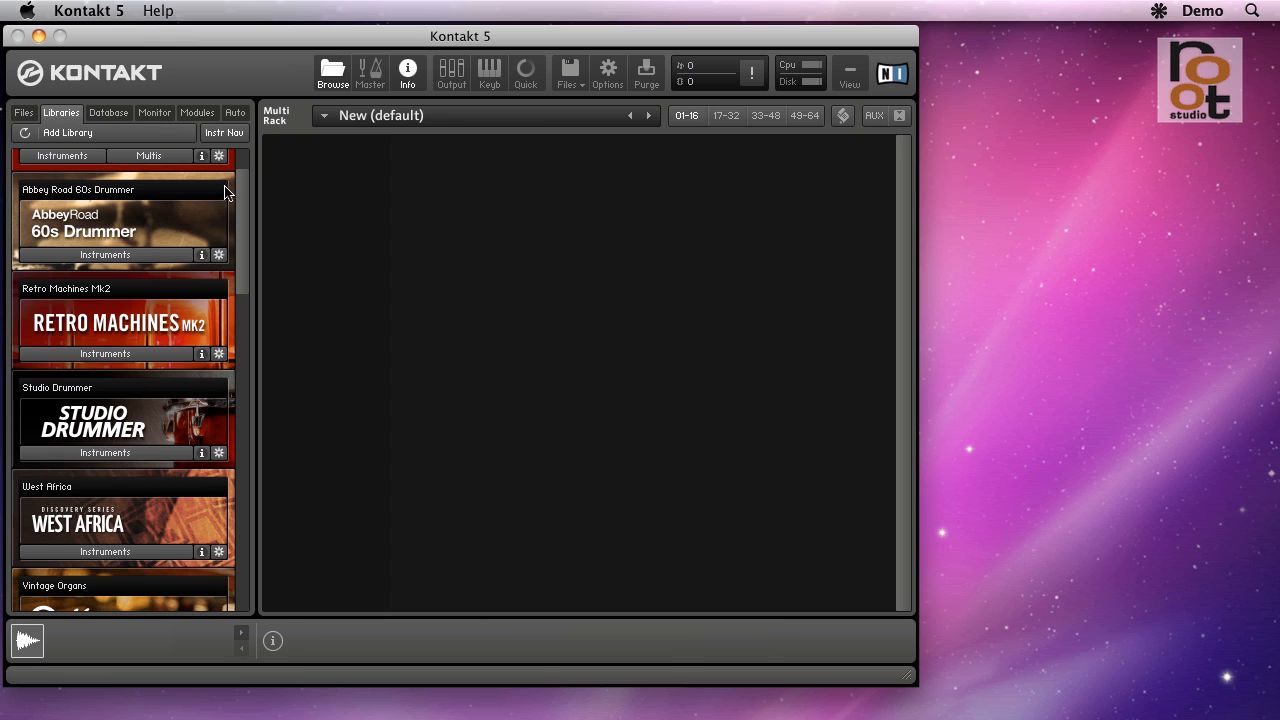
# Show the Quick-Load panel on its empty instrument view, toggling it off and back on
pyautogui.scroll(-3)
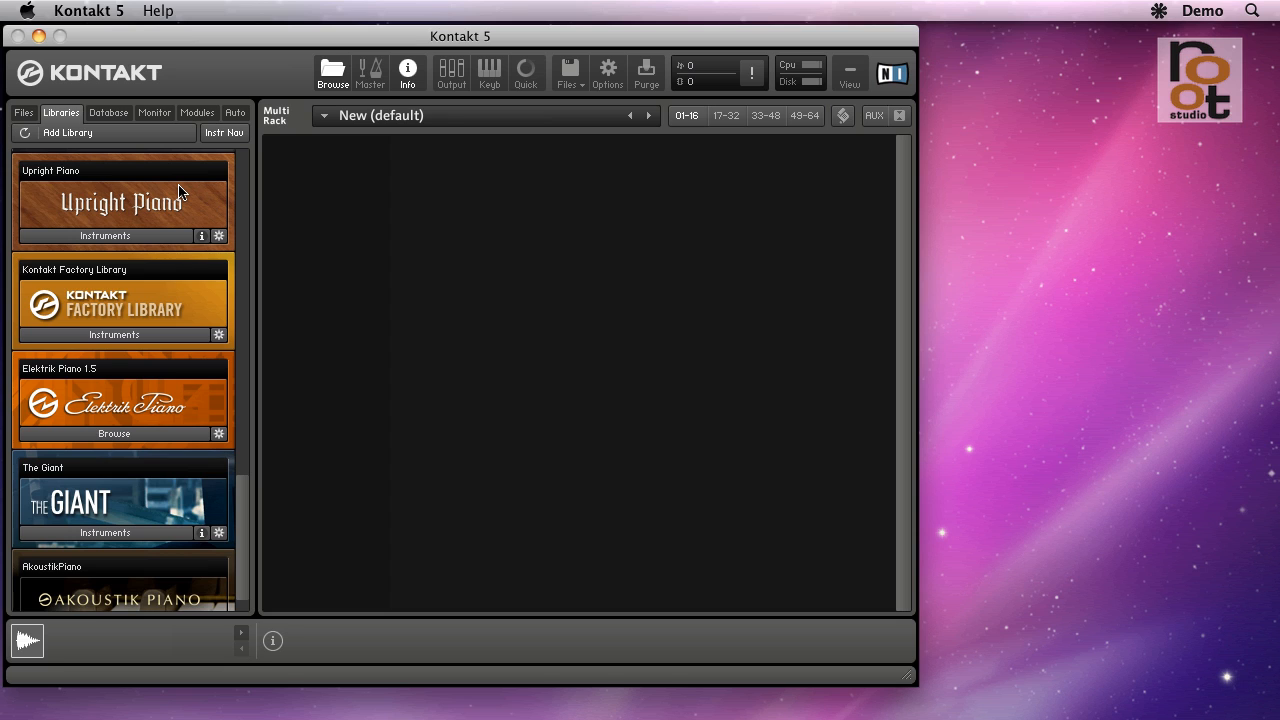
pyautogui.moveTo(105, 236)
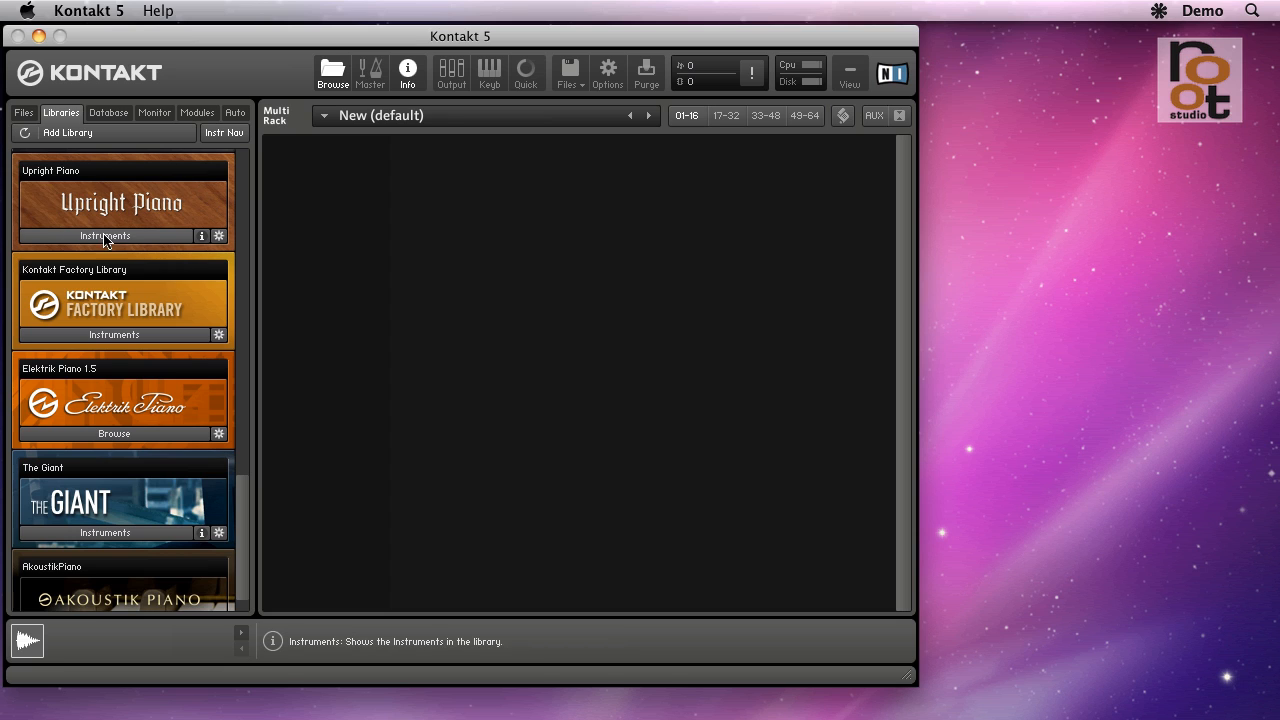
pyautogui.moveTo(166, 235)
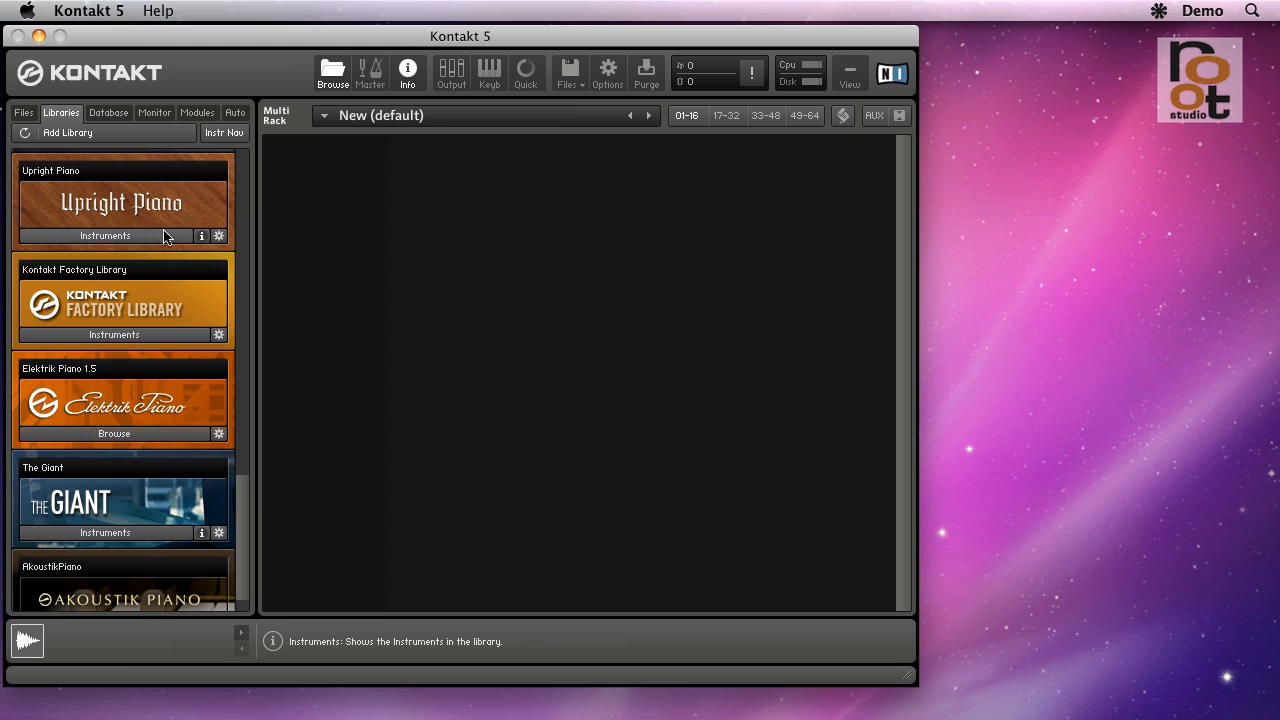
pyautogui.moveTo(281, 242)
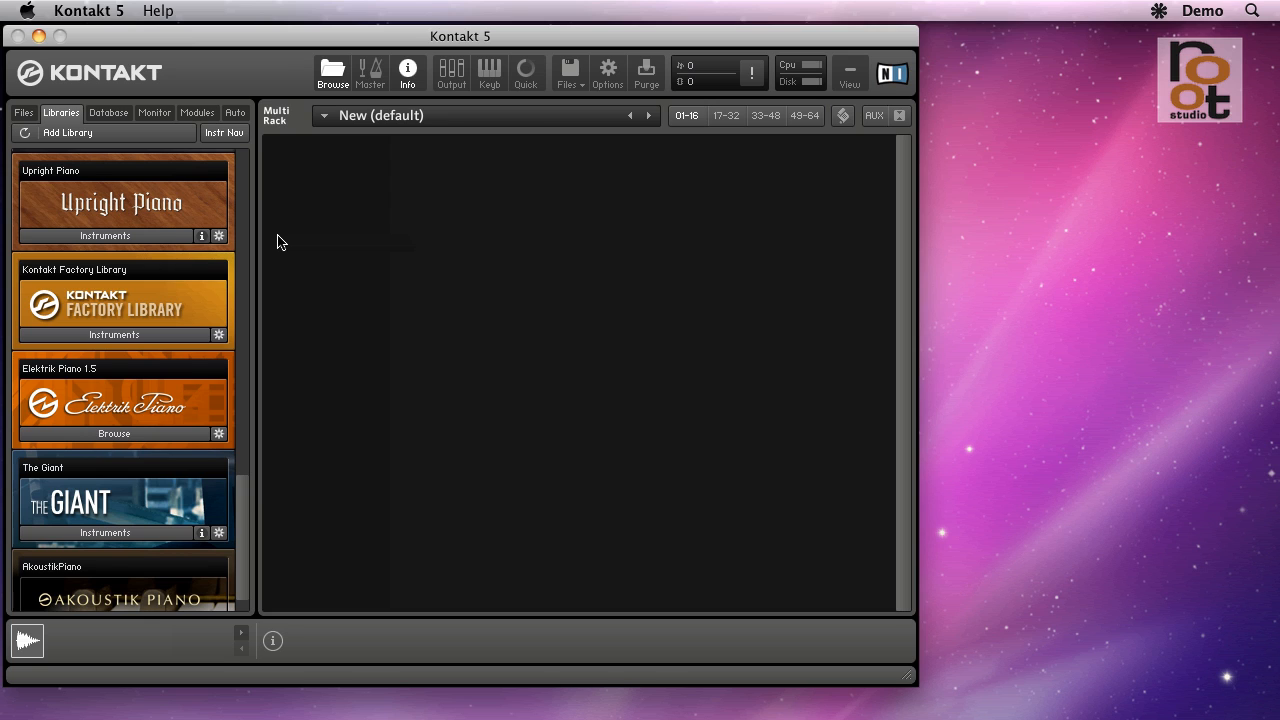
pyautogui.moveTo(311, 412)
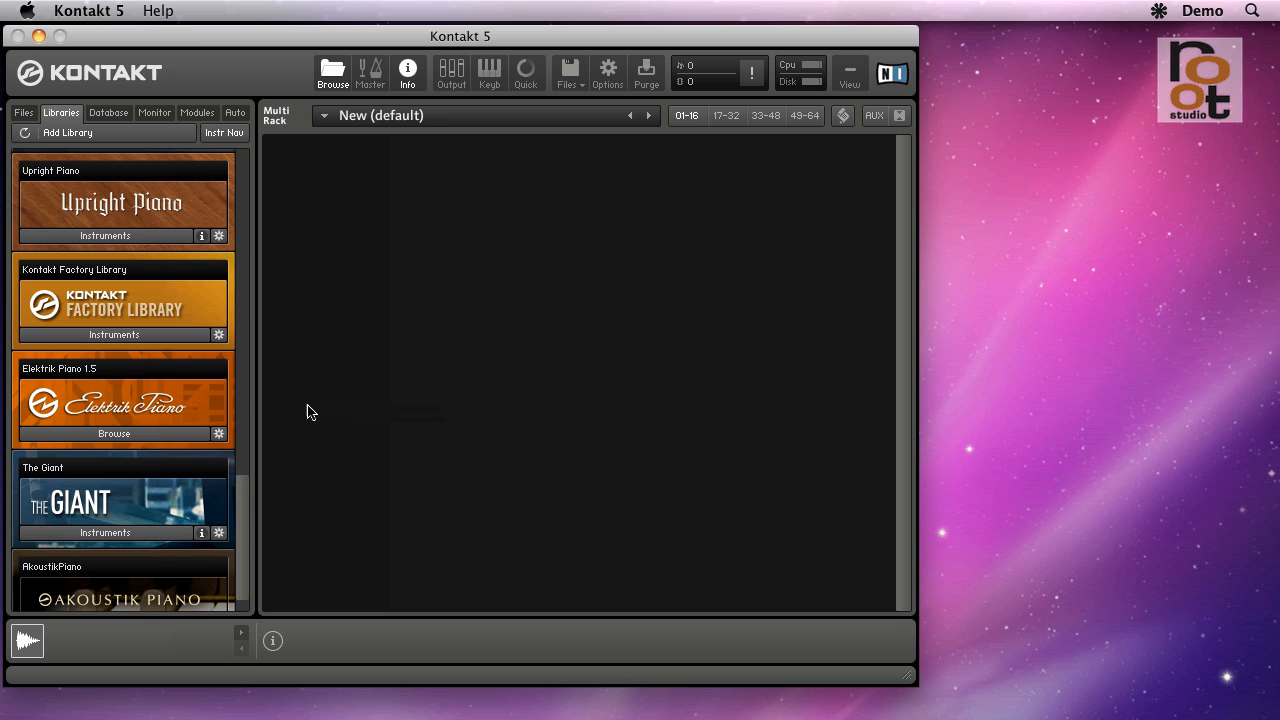
pyautogui.moveTo(190, 503)
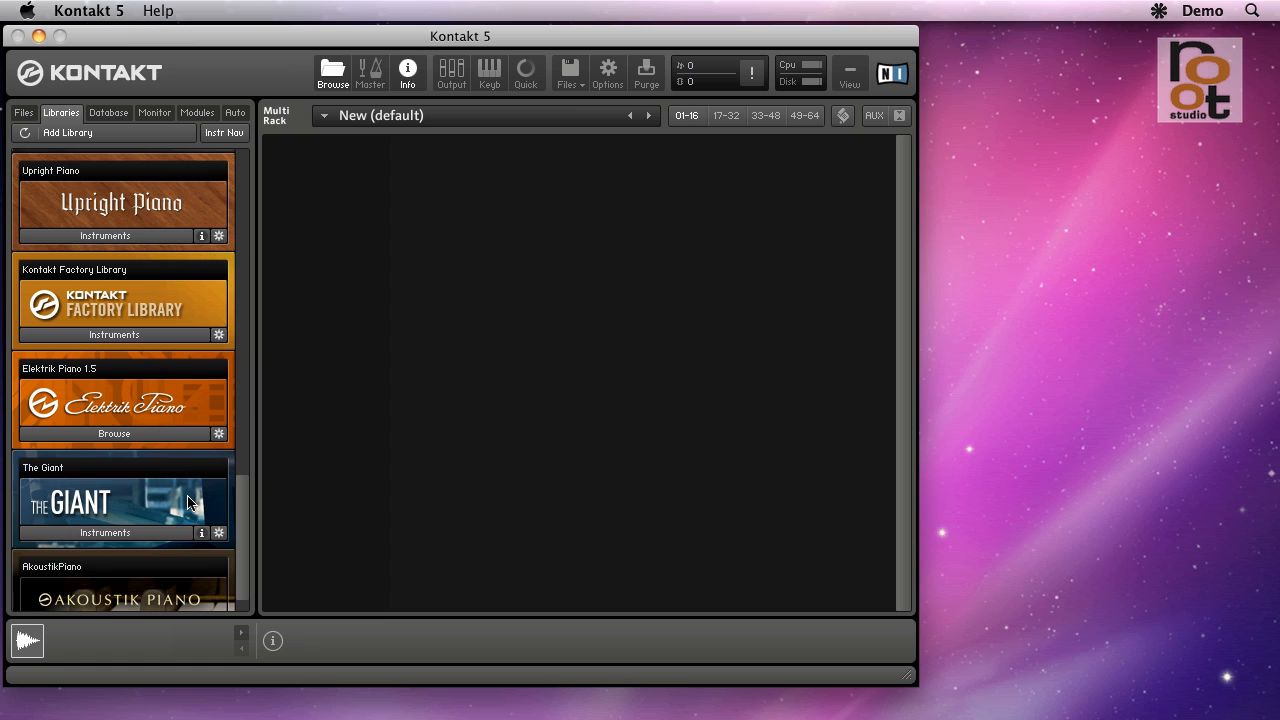
pyautogui.moveTo(305, 413)
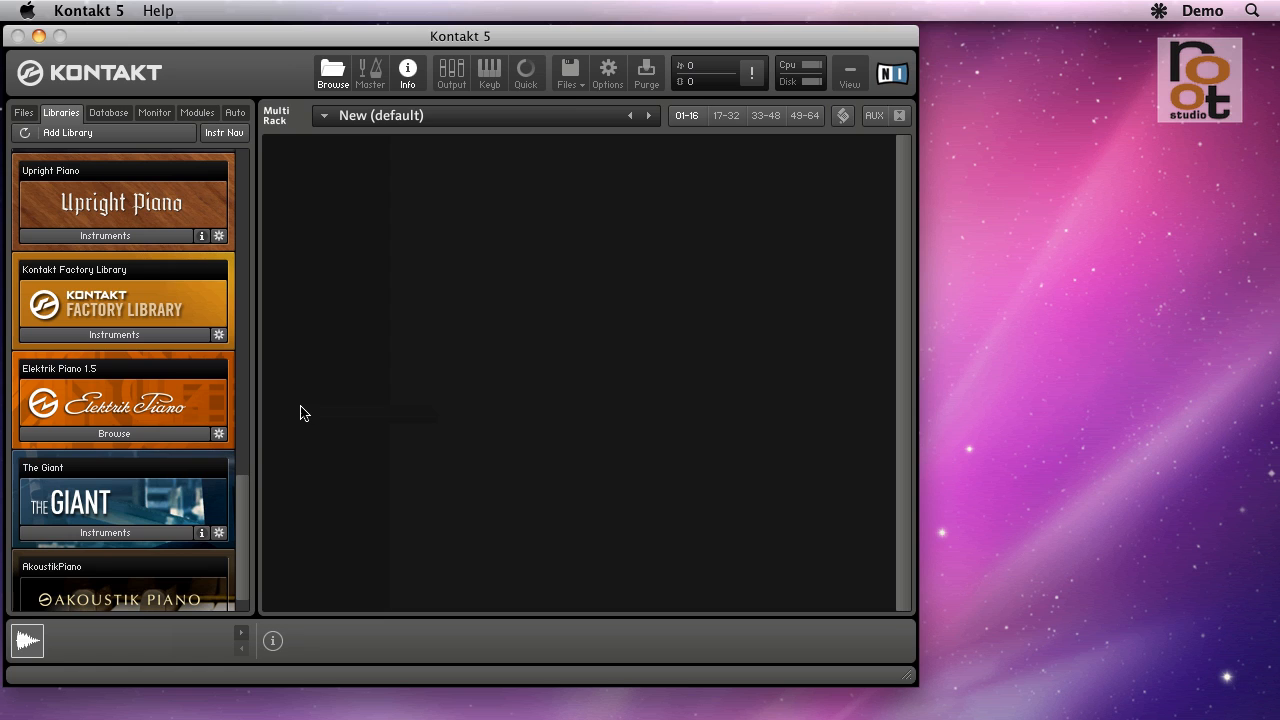
pyautogui.moveTo(310, 407)
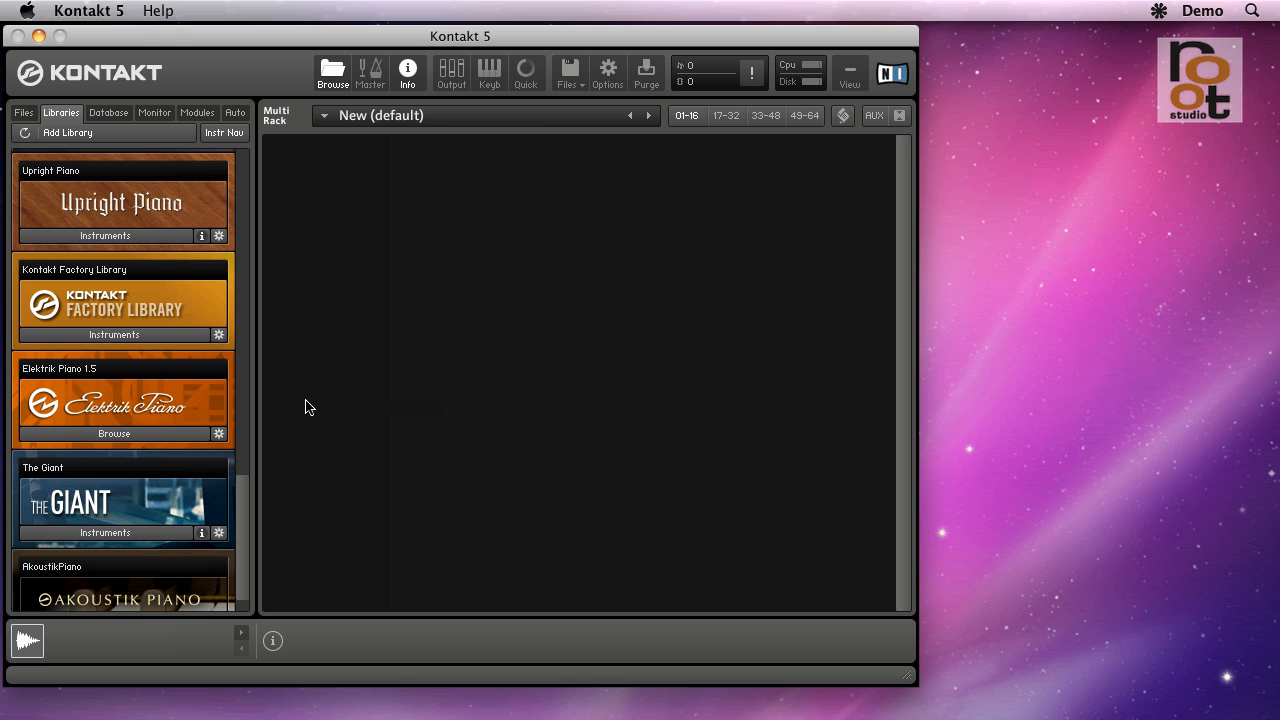
pyautogui.moveTo(531, 106)
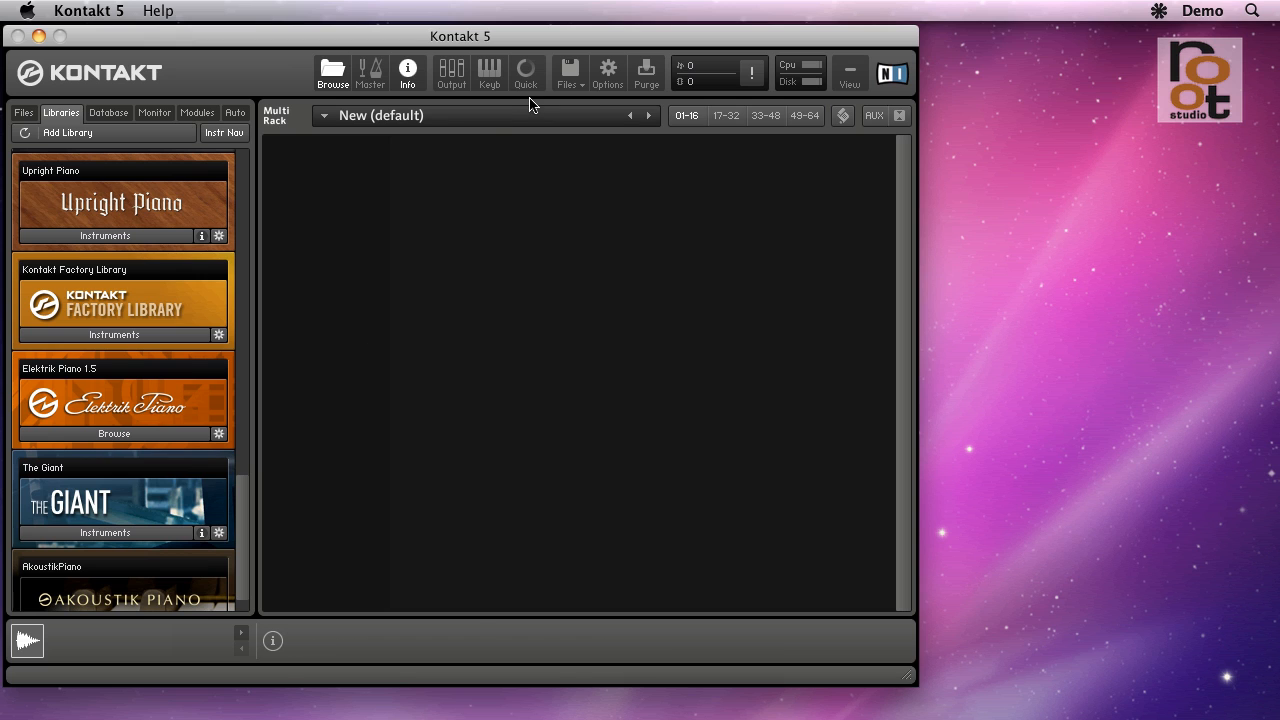
pyautogui.moveTo(526, 73)
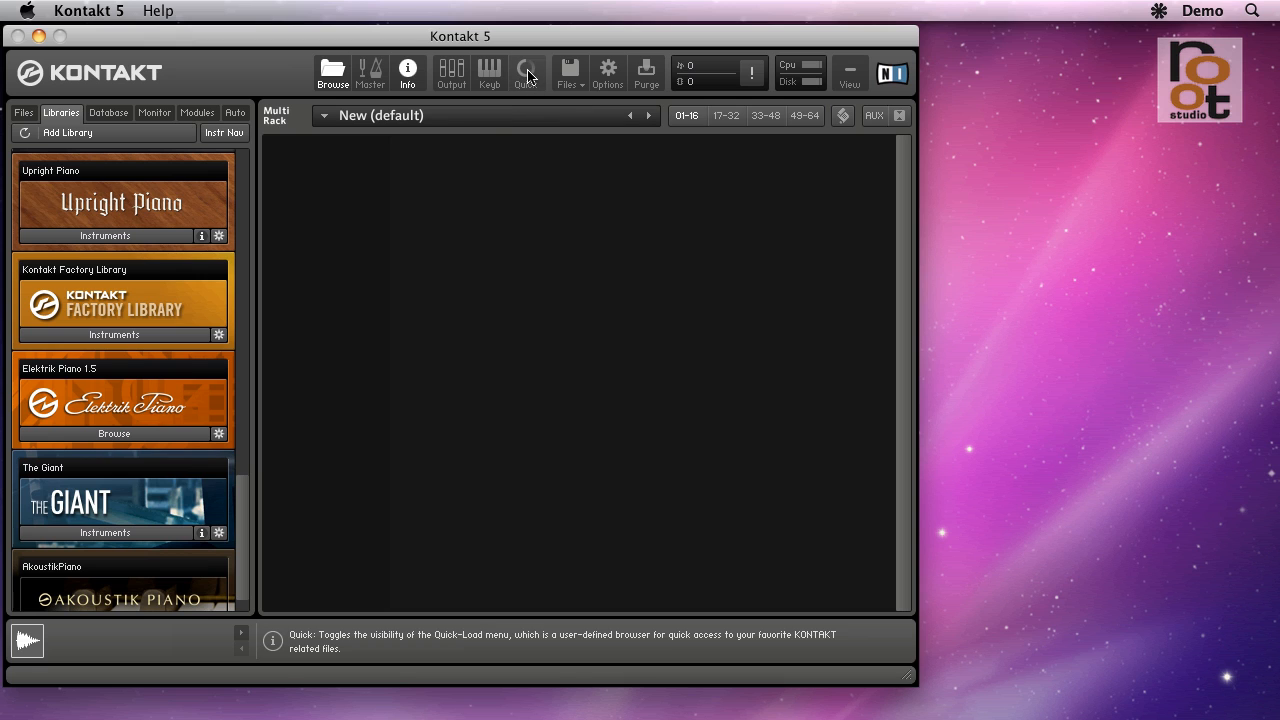
pyautogui.click(525, 72)
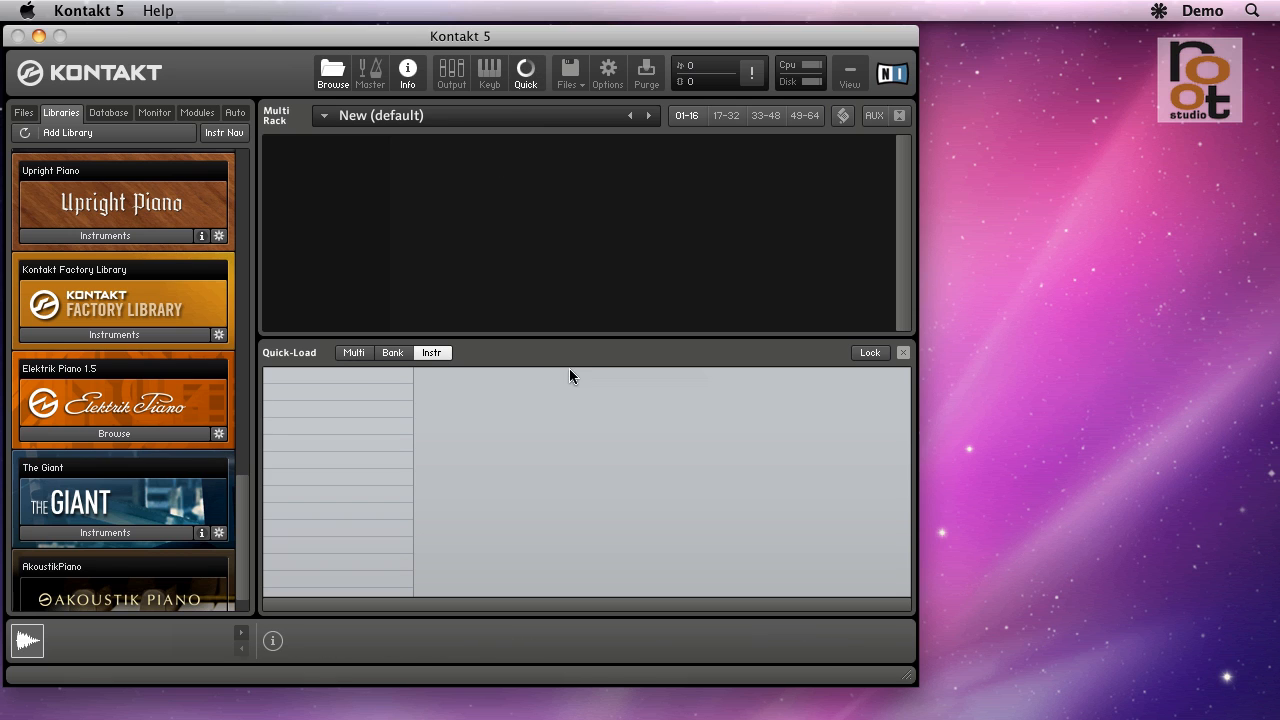
pyautogui.click(525, 70)
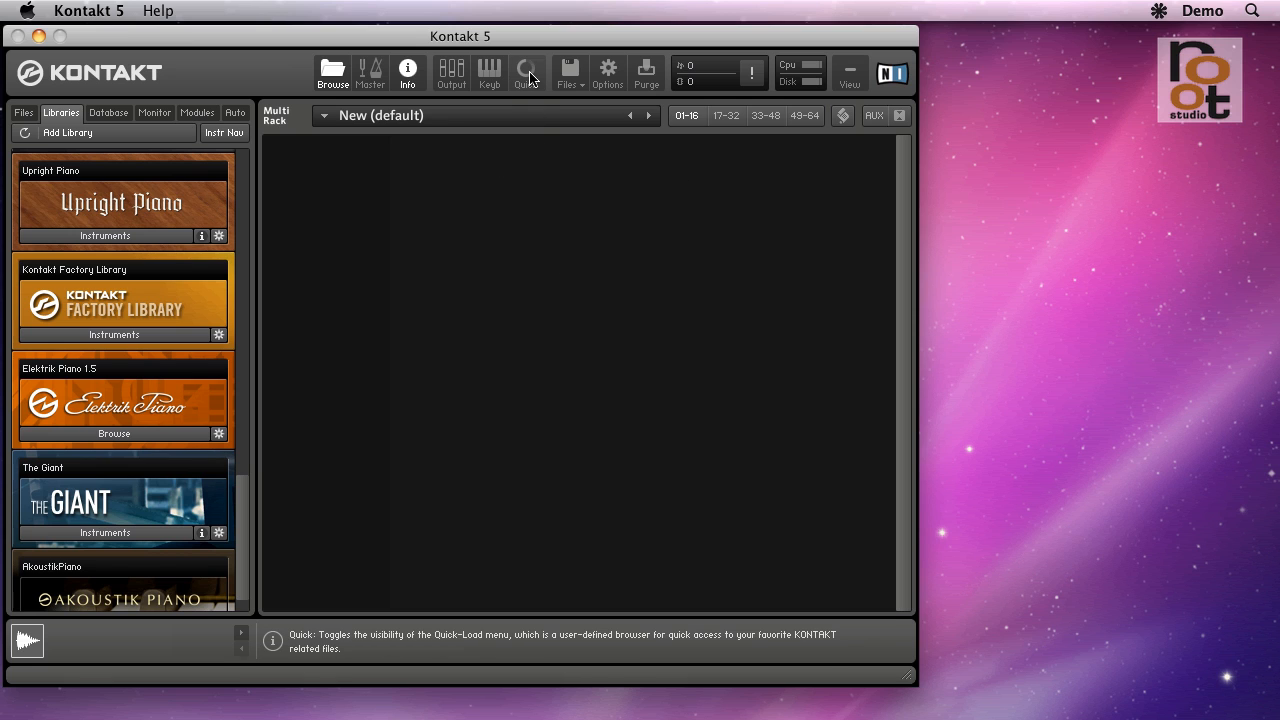
pyautogui.moveTo(540, 352)
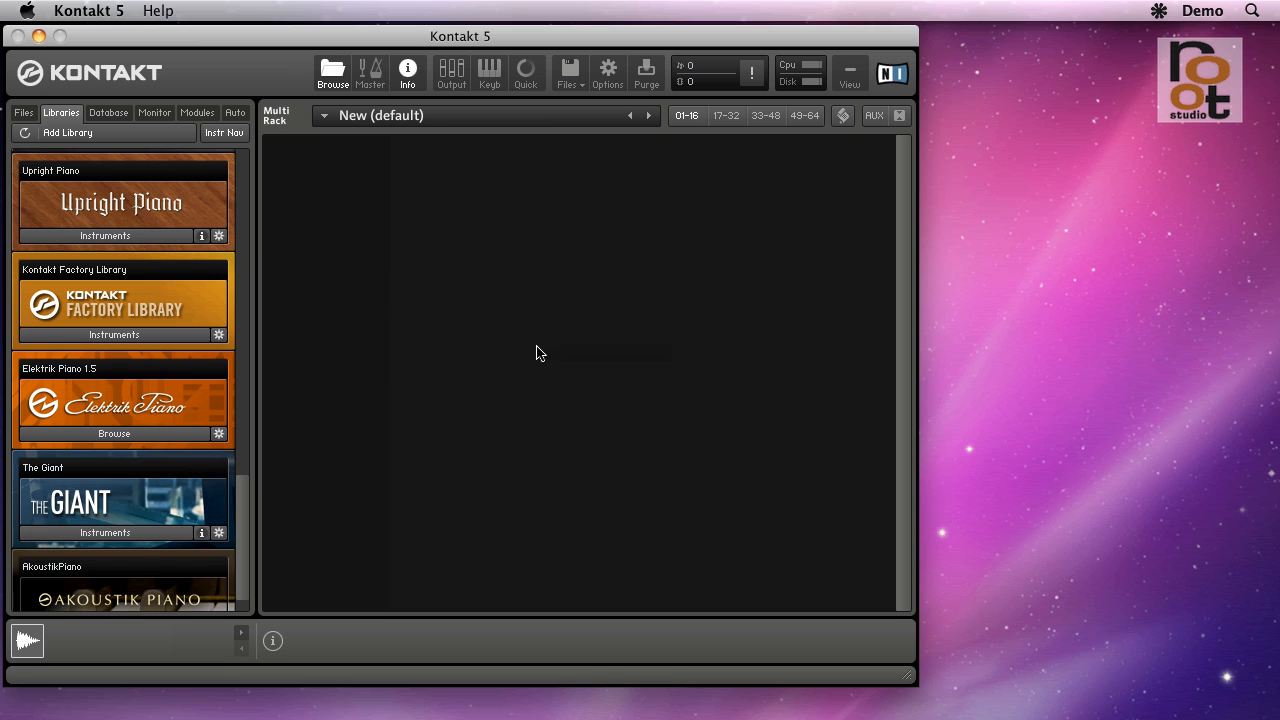
pyautogui.click(525, 71)
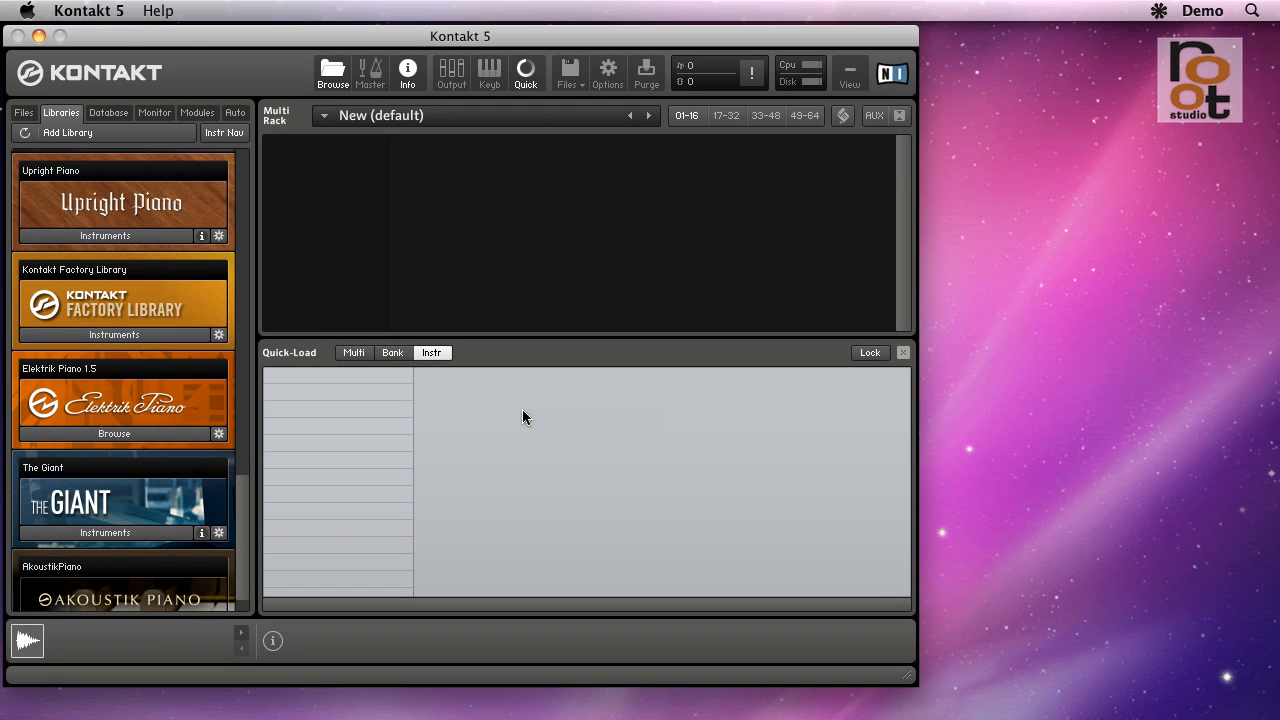
pyautogui.moveTo(500, 395)
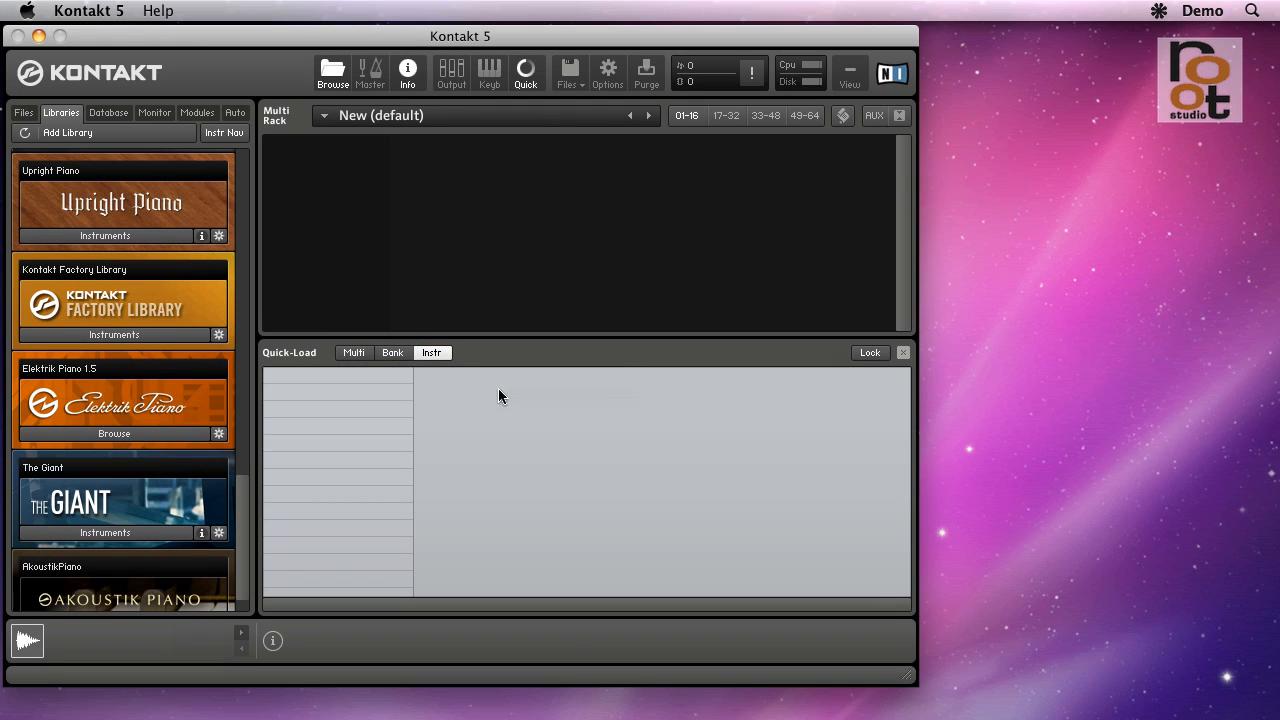
pyautogui.moveTo(431, 352)
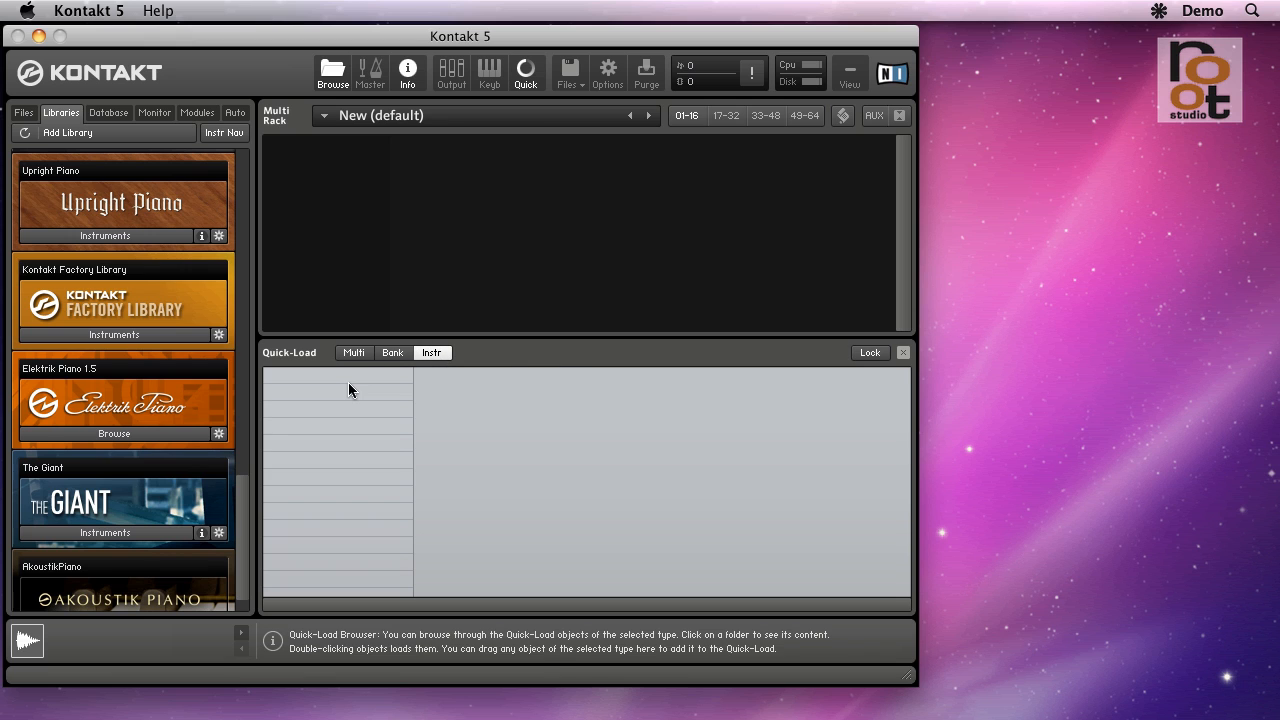
# Add a folder from the empty column's context menu and name it 'Percussive Innuendo'
pyautogui.rightClick(337, 395)
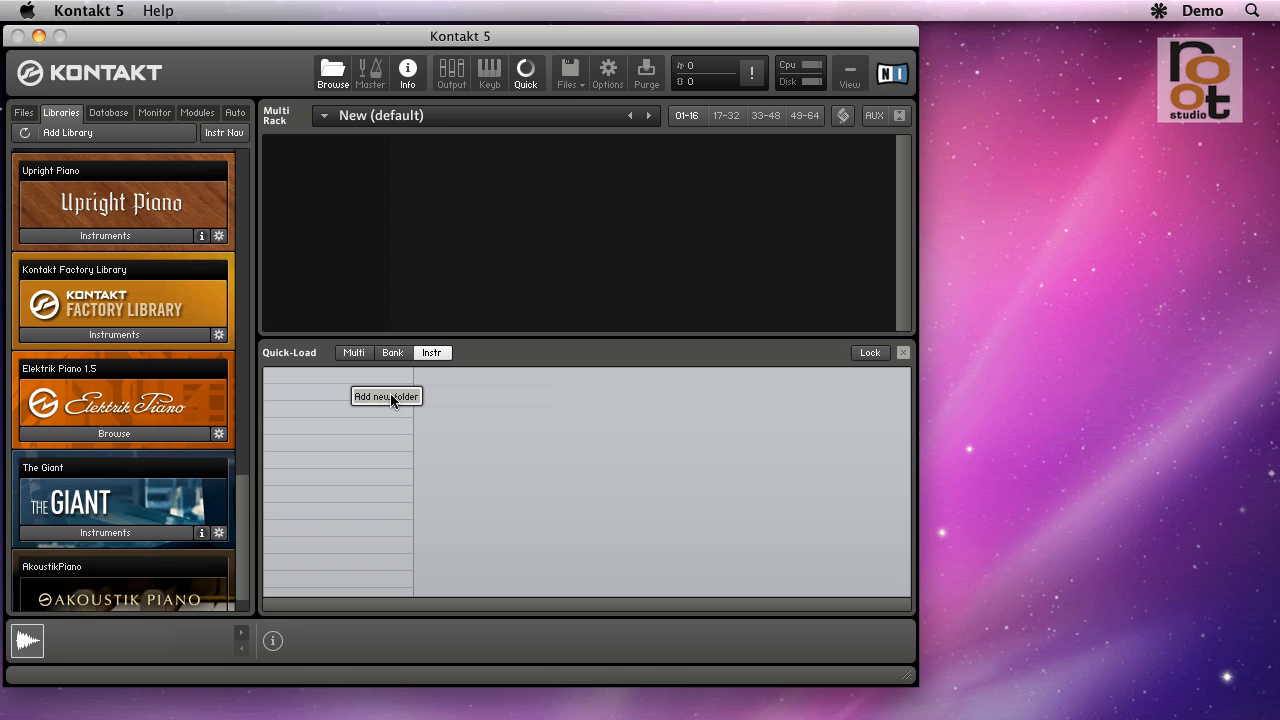
pyautogui.click(386, 396)
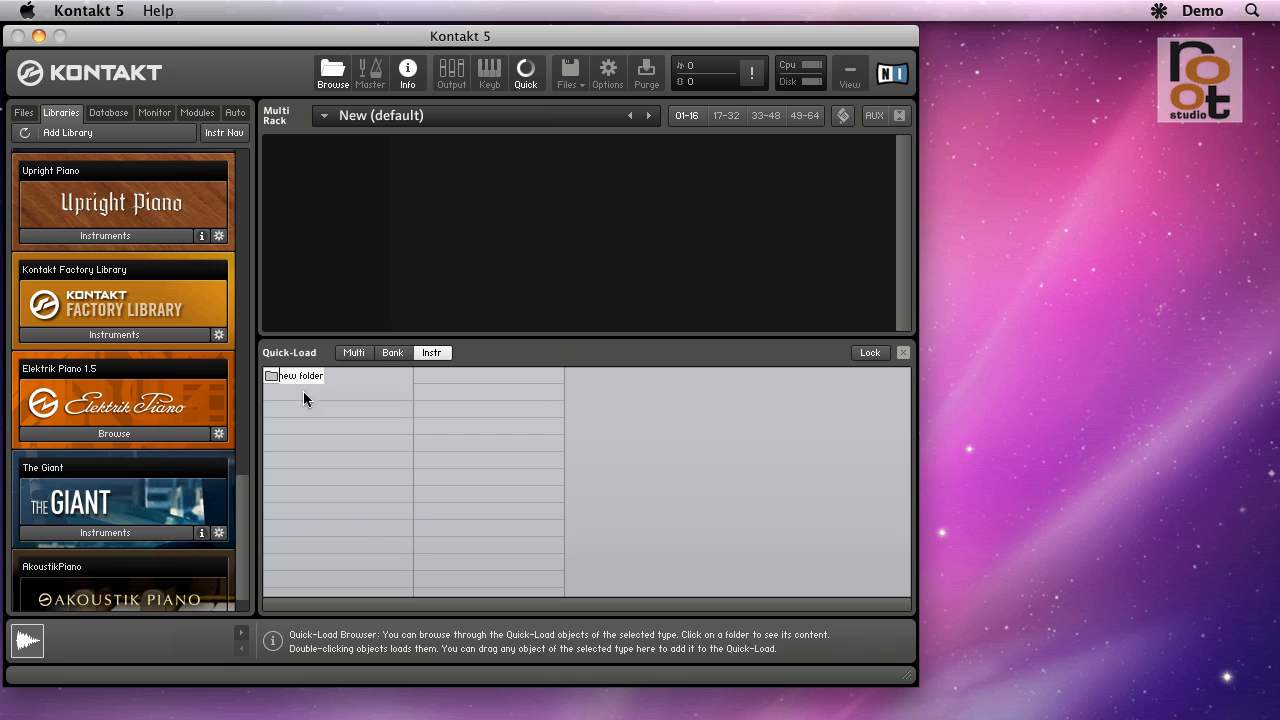
pyautogui.moveTo(313, 394)
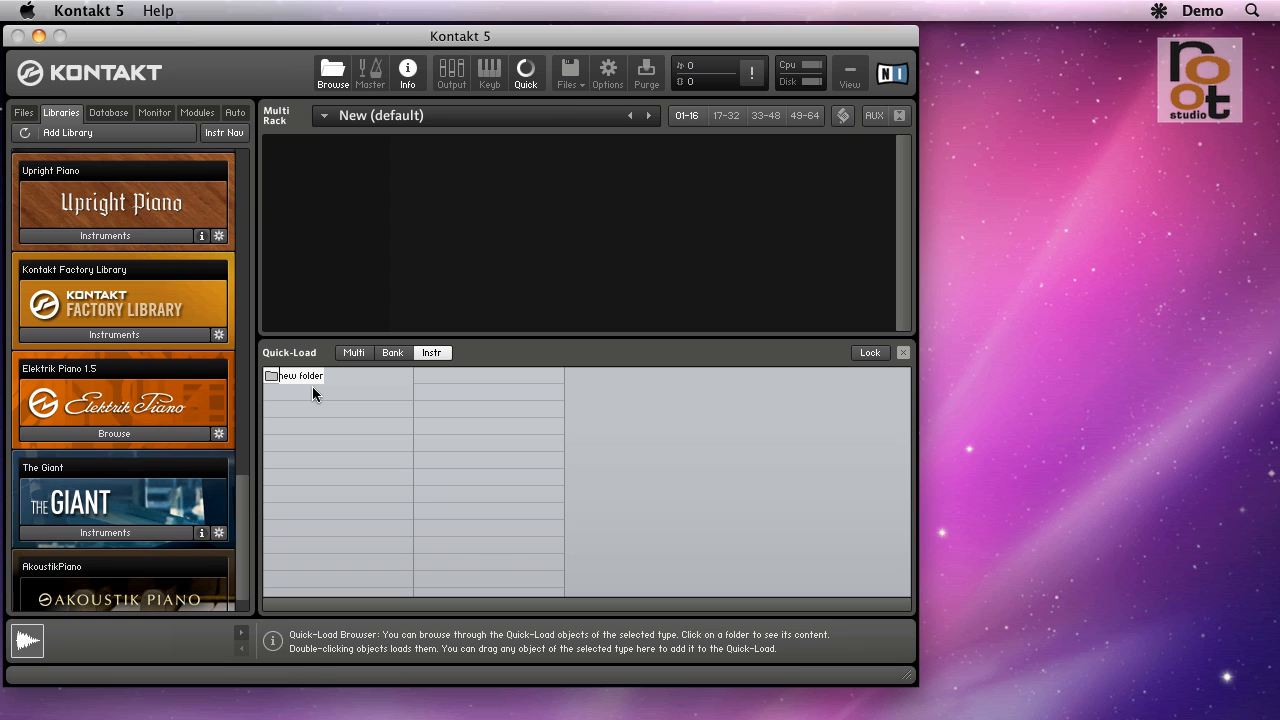
pyautogui.write('Per')
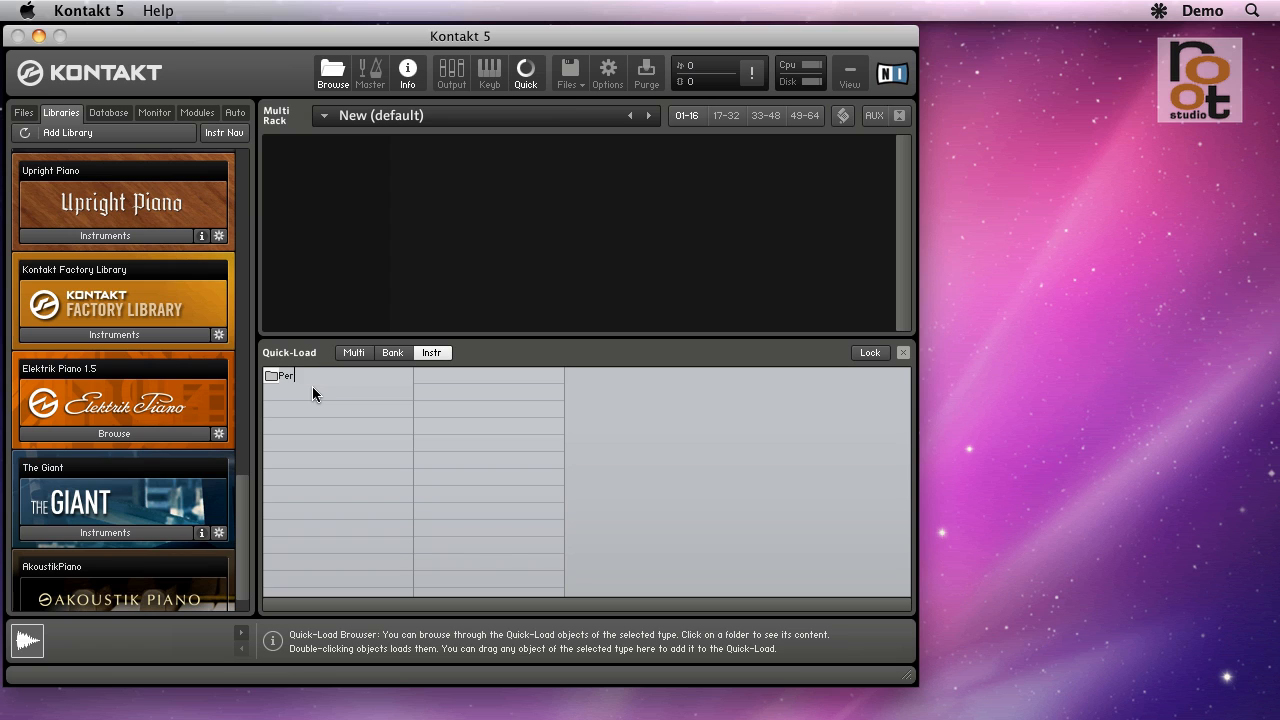
pyautogui.write('cussive Innuendo')
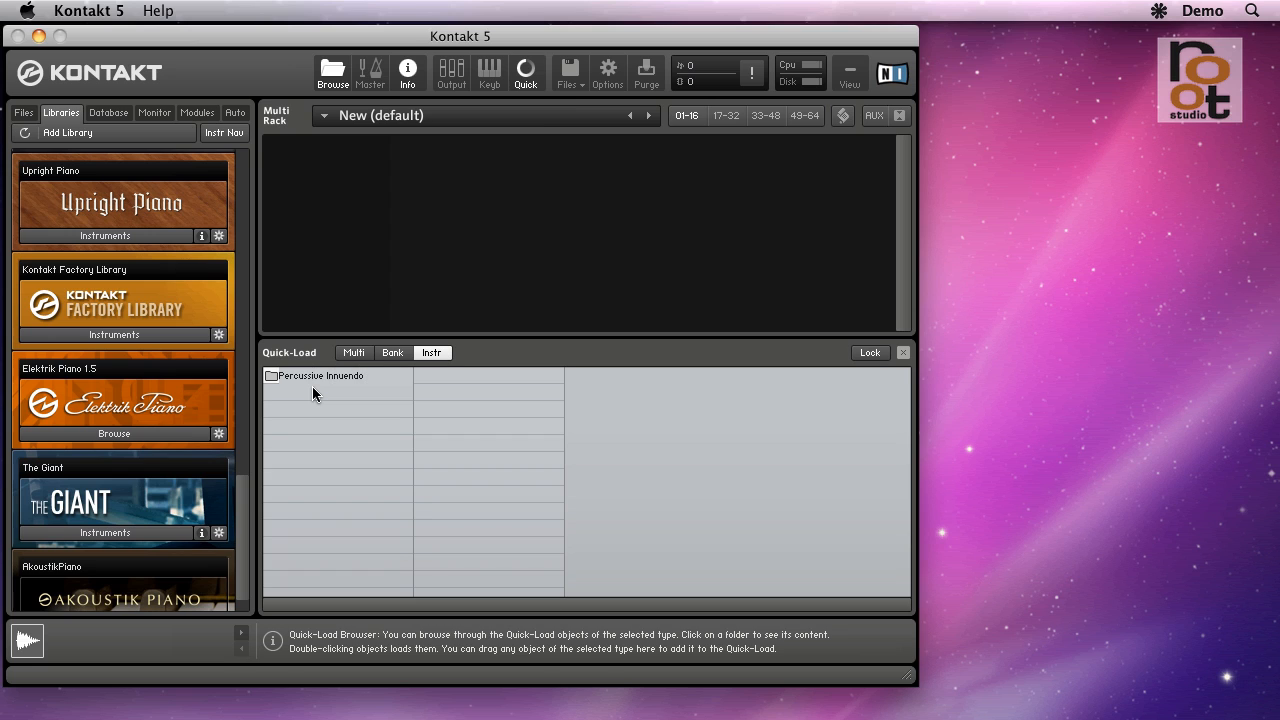
pyautogui.click(320, 375)
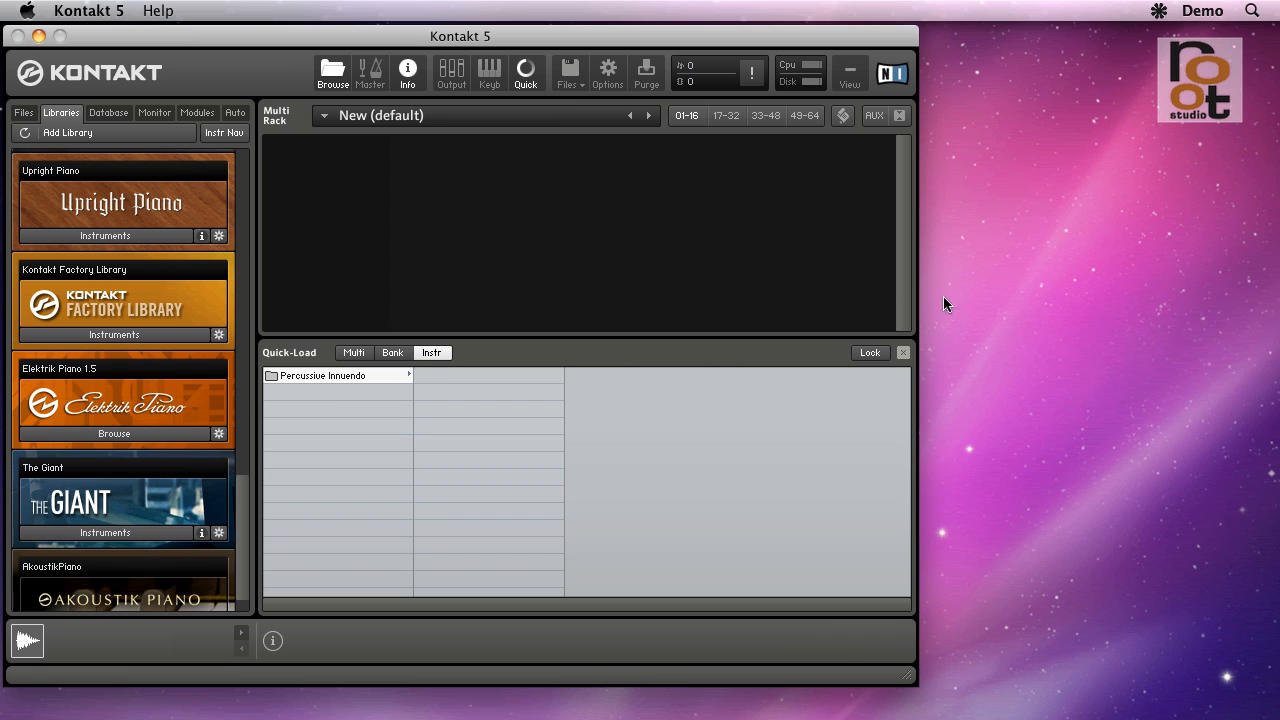
# Drag PI Instruments (dry) and (wet) from Finder's root studio > Percussive Innuendo into Quick-Load
pyautogui.click(940, 291)
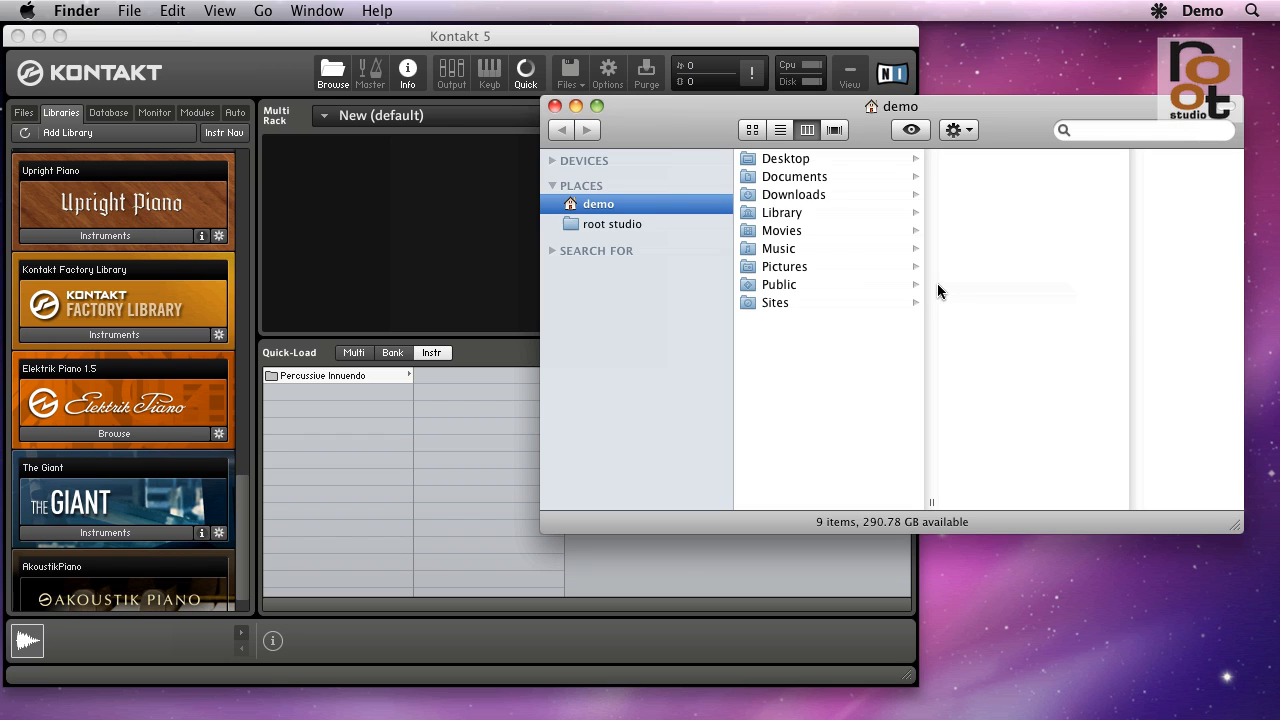
pyautogui.click(613, 223)
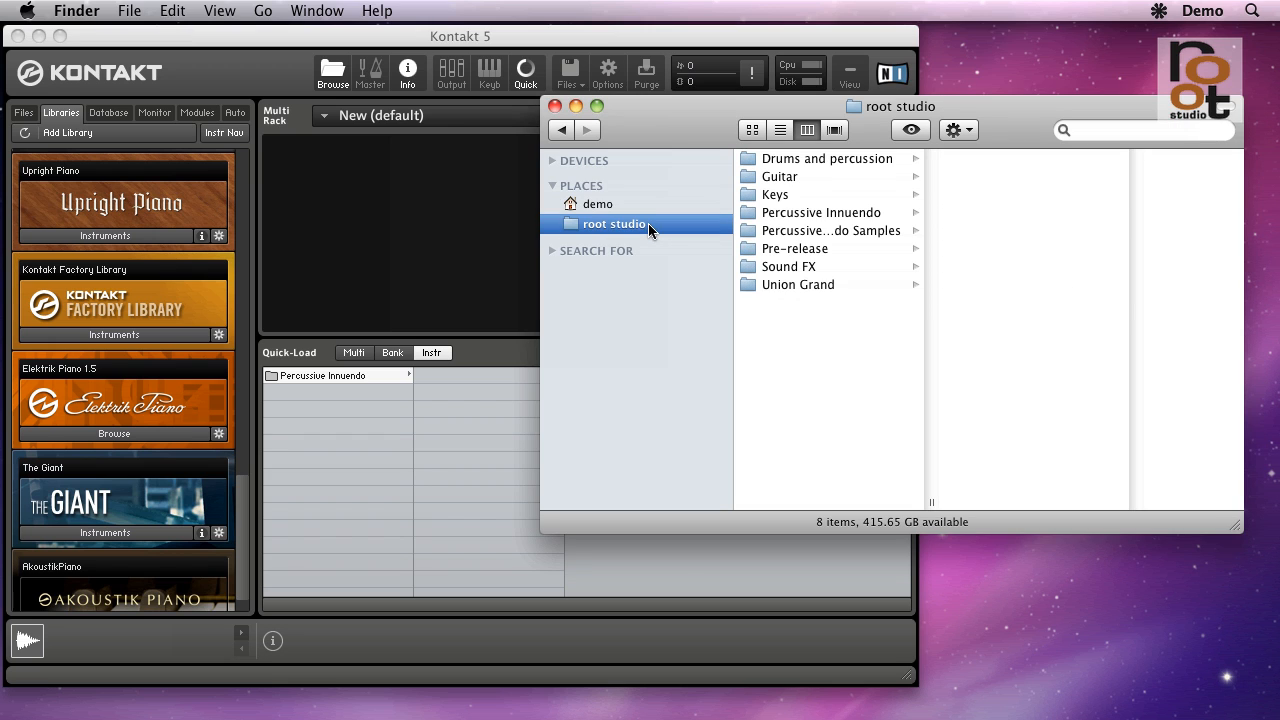
pyautogui.click(820, 212)
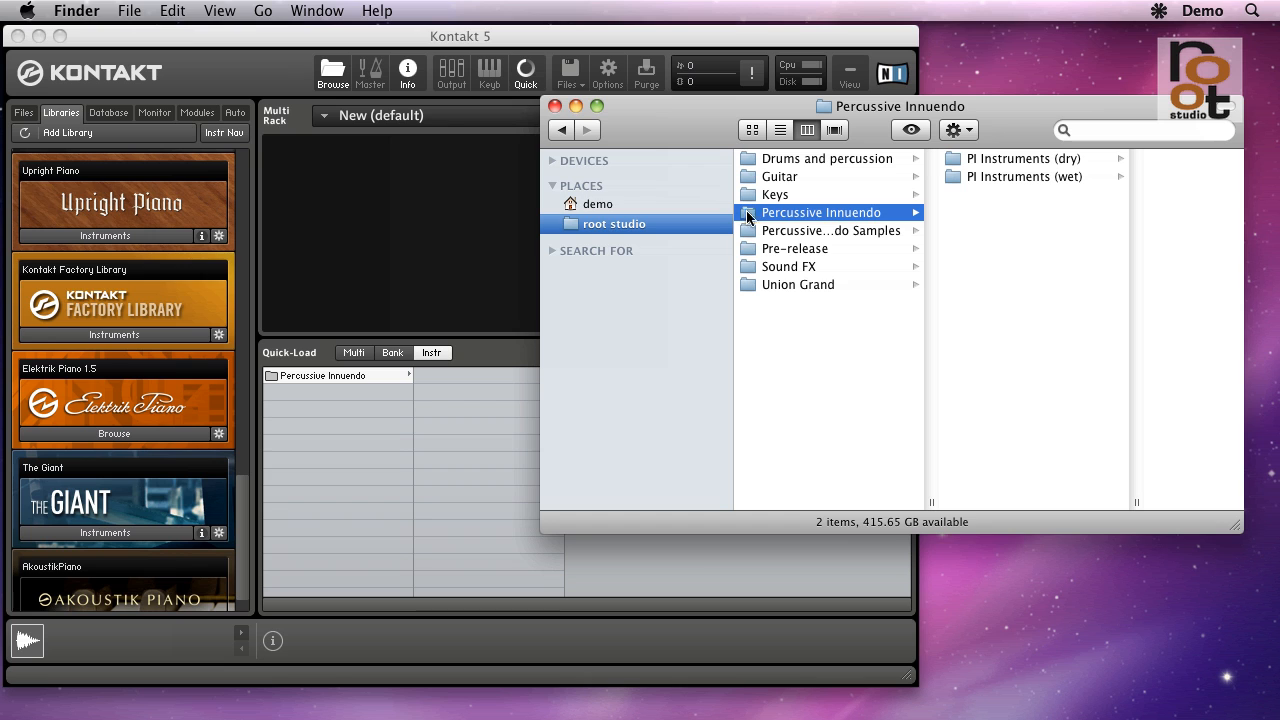
pyautogui.moveTo(1040, 220)
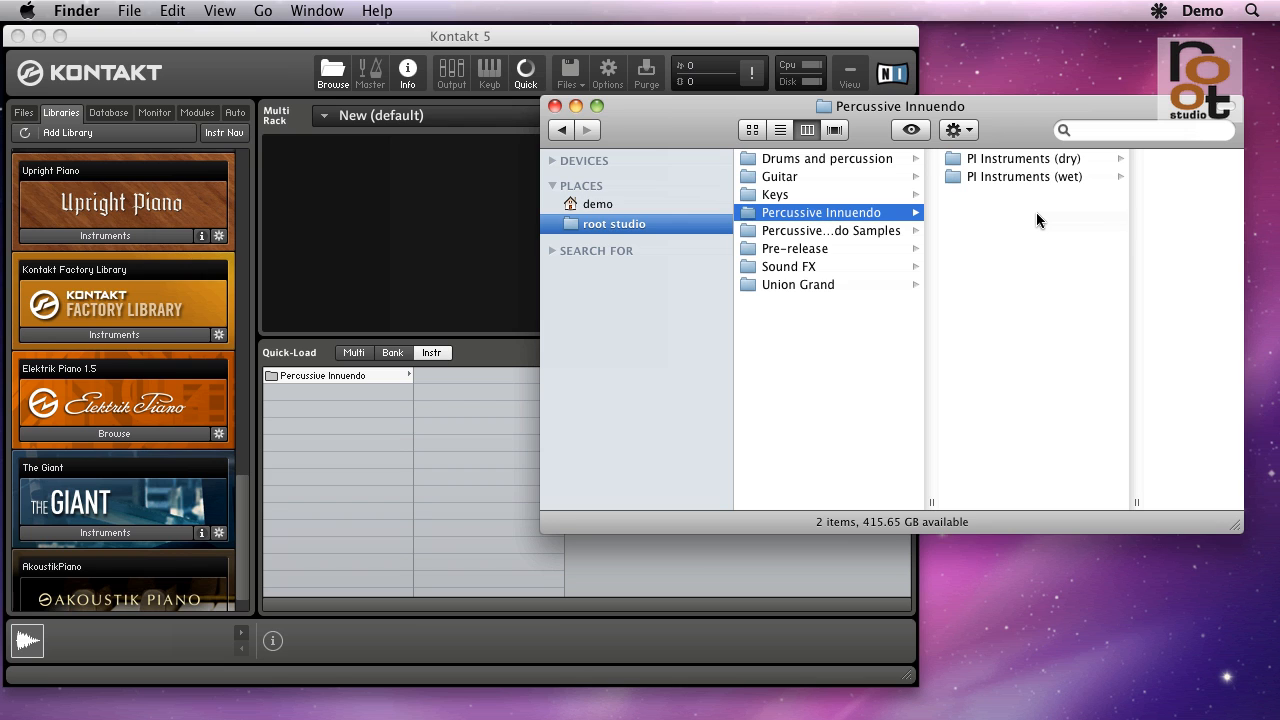
pyautogui.click(1020, 176)
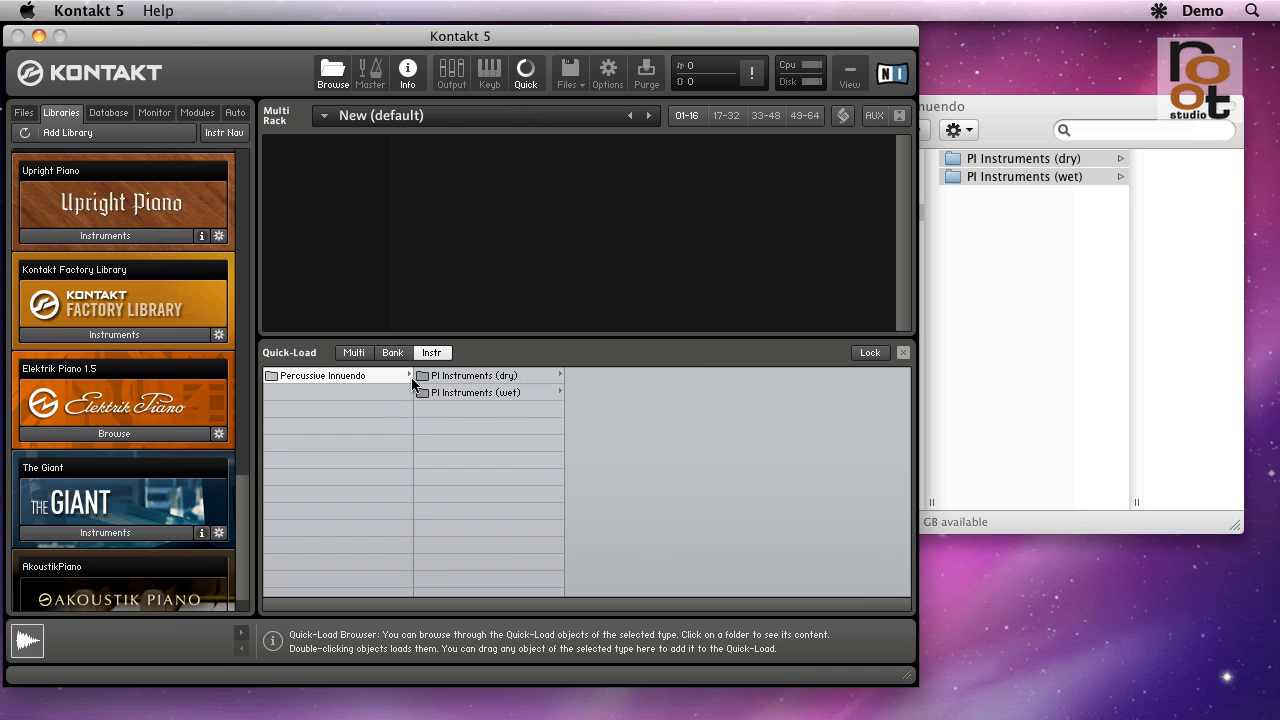
# Browse the factory Horns instruments, then list Anvil's four patches in PI Instruments (dry)
pyautogui.click(478, 392)
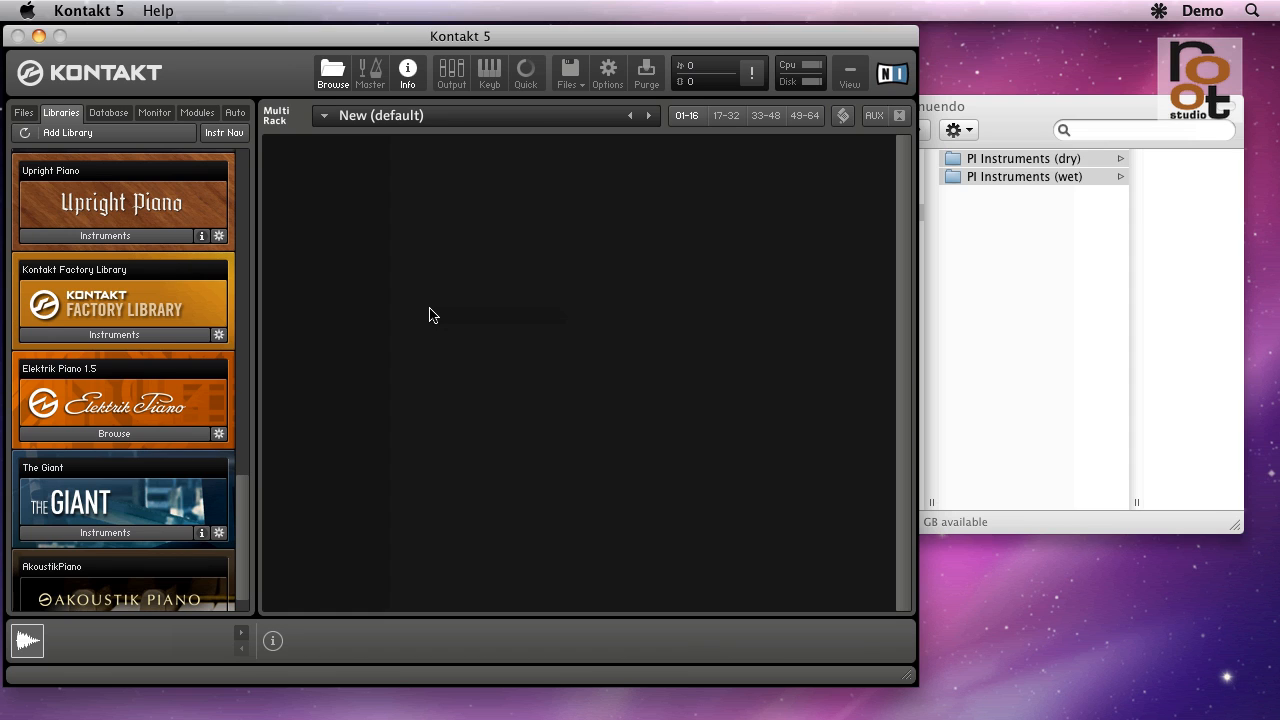
pyautogui.moveTo(114, 334)
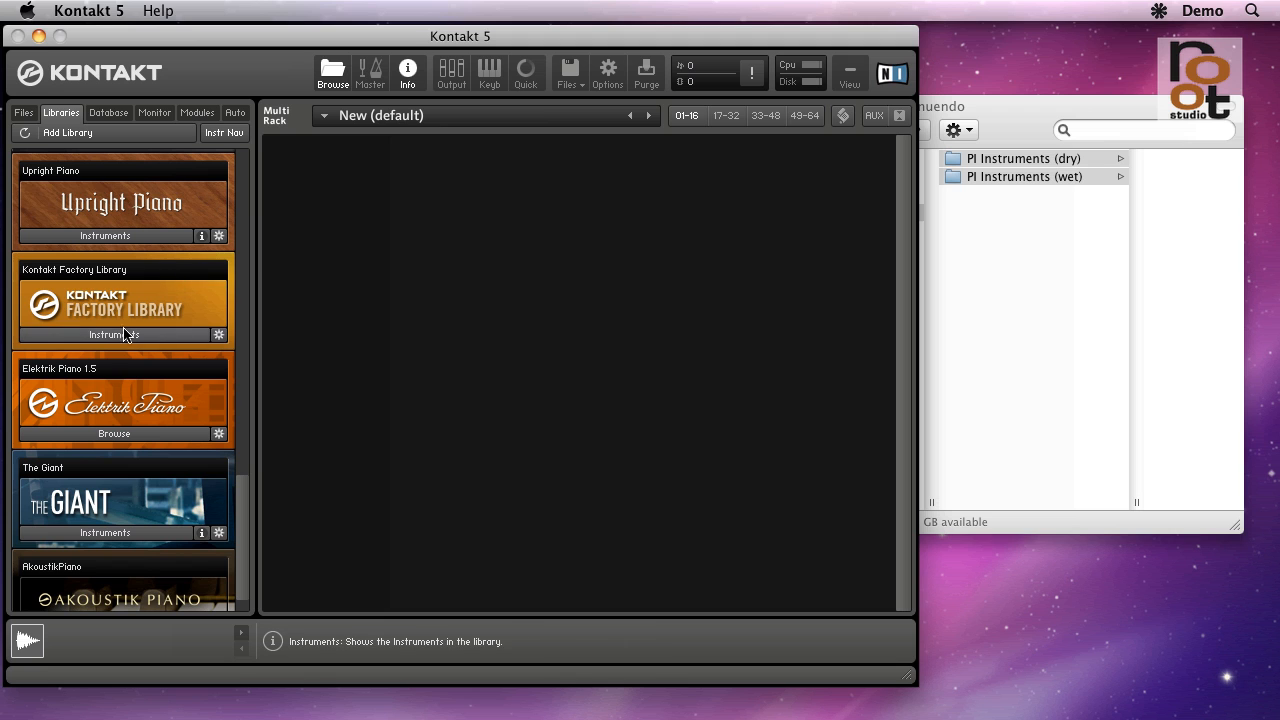
pyautogui.click(113, 334)
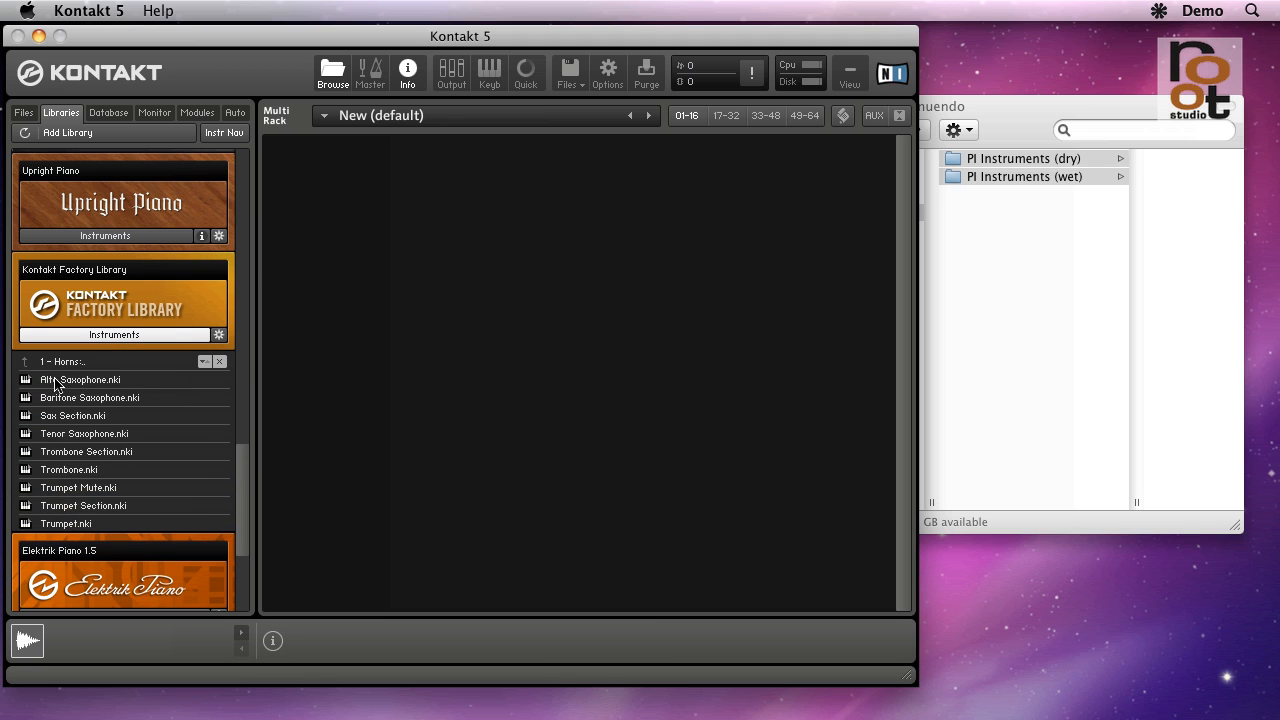
pyautogui.moveTo(399, 353)
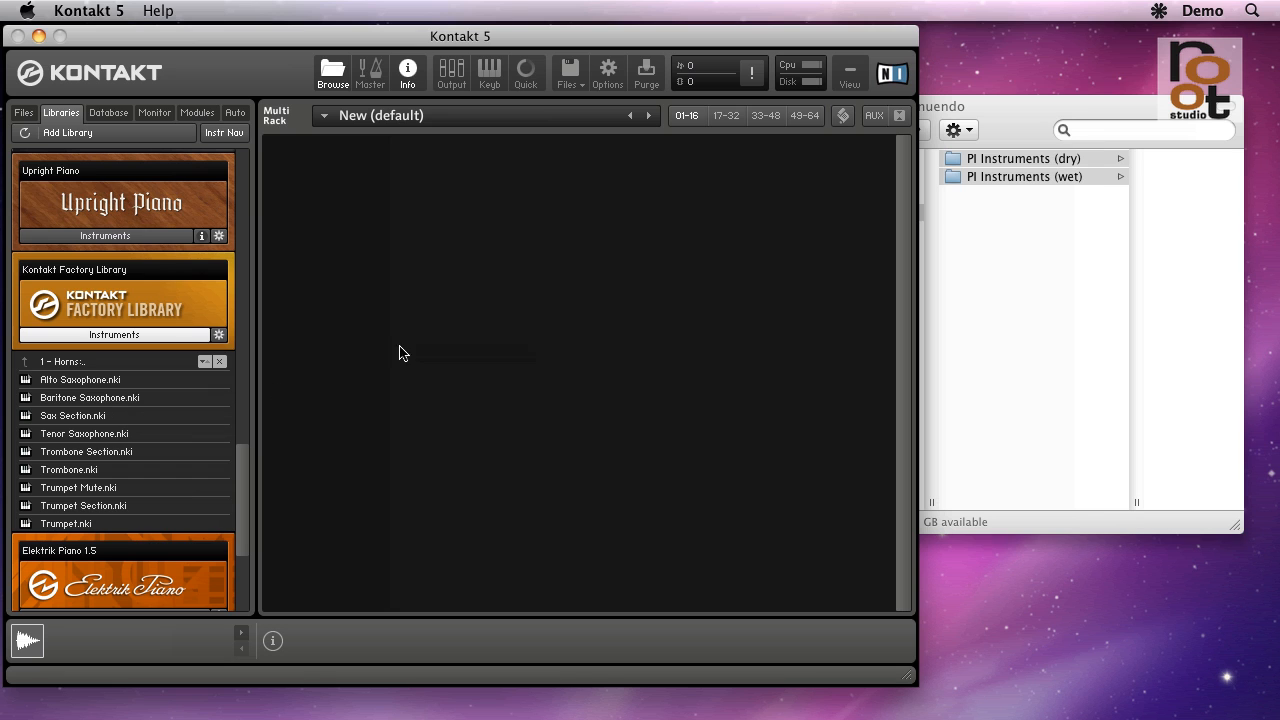
pyautogui.click(525, 70)
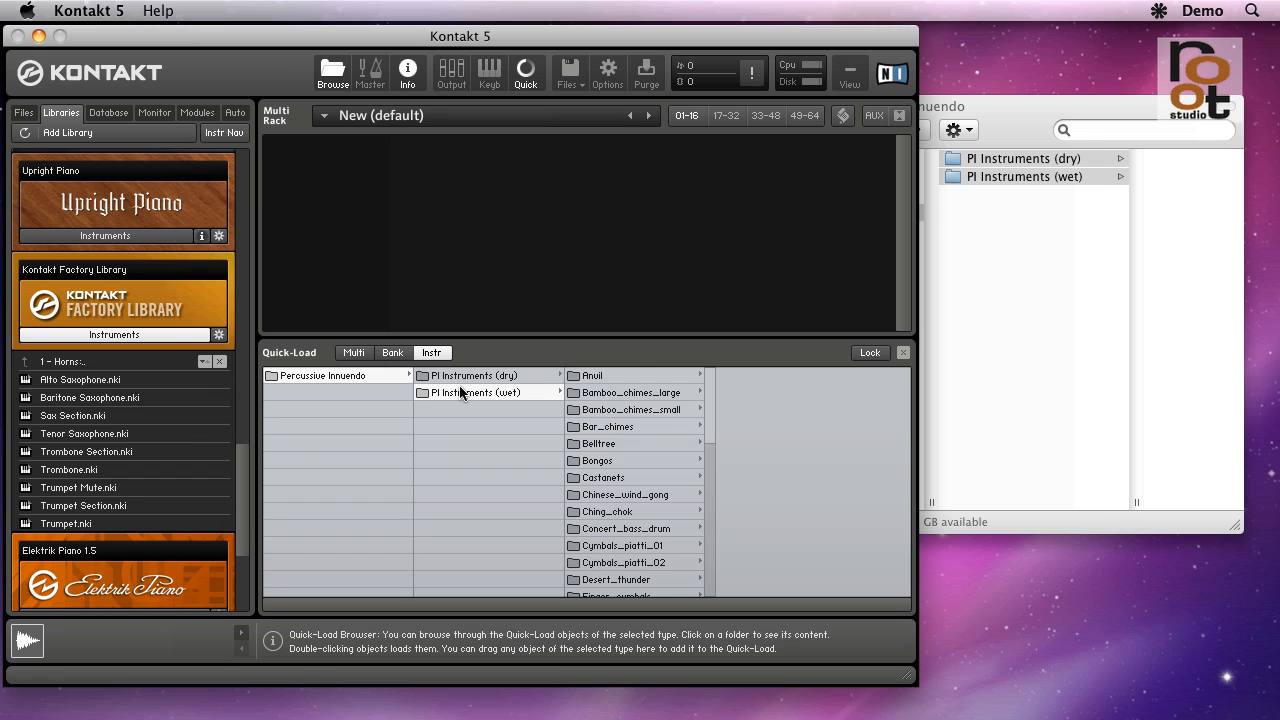
pyautogui.click(593, 375)
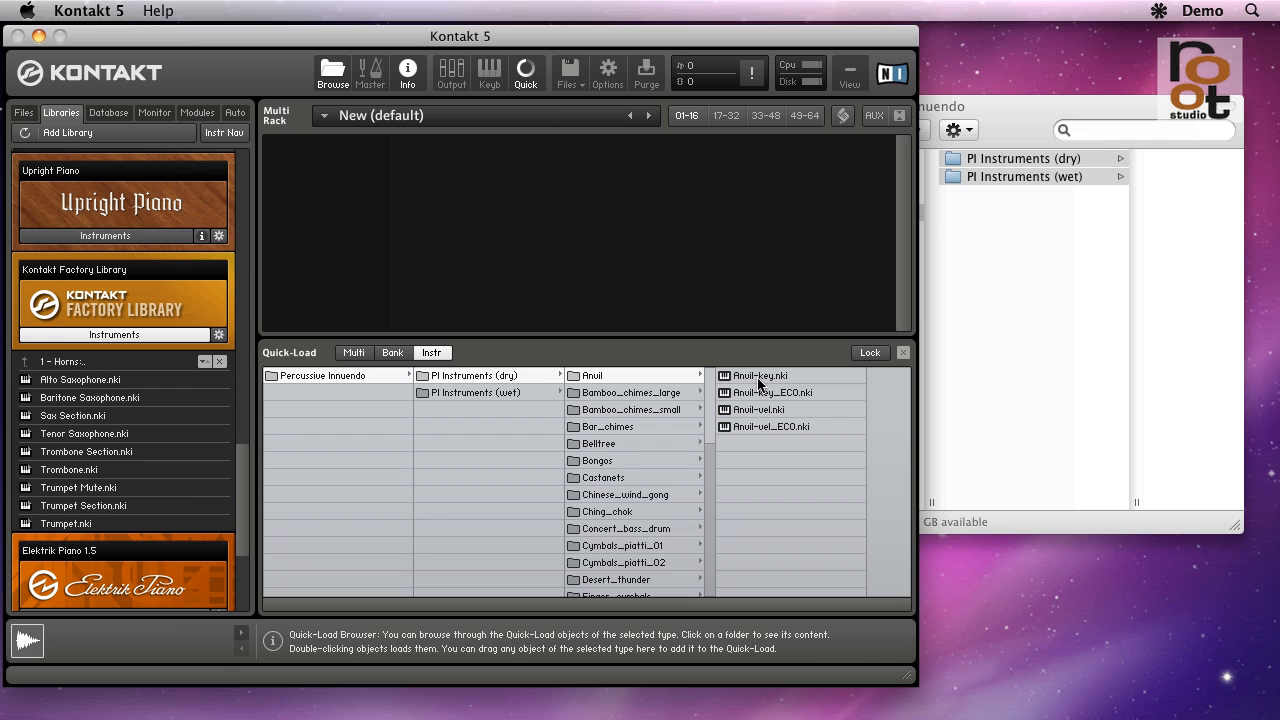